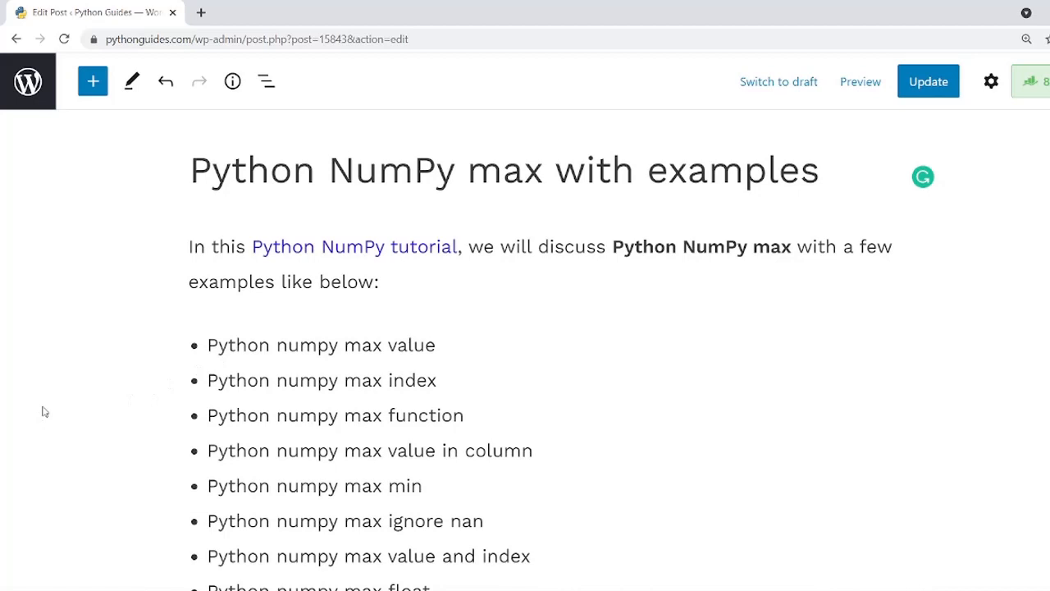
Bring the 'Python numpy max' heading and its bullet points into view in the post editor.
left_click(205, 345)
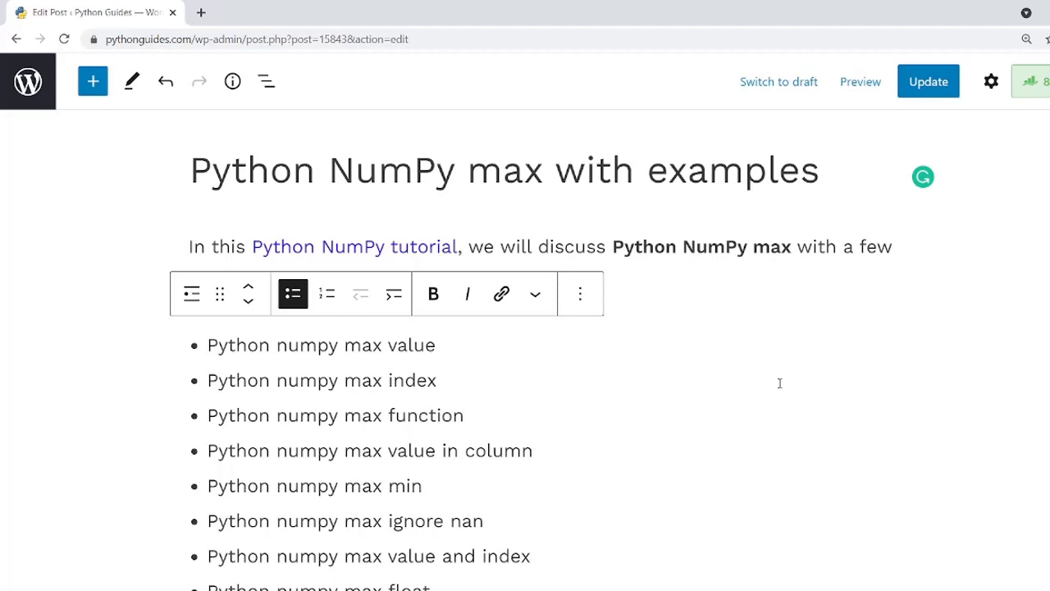
scroll("down", 3)
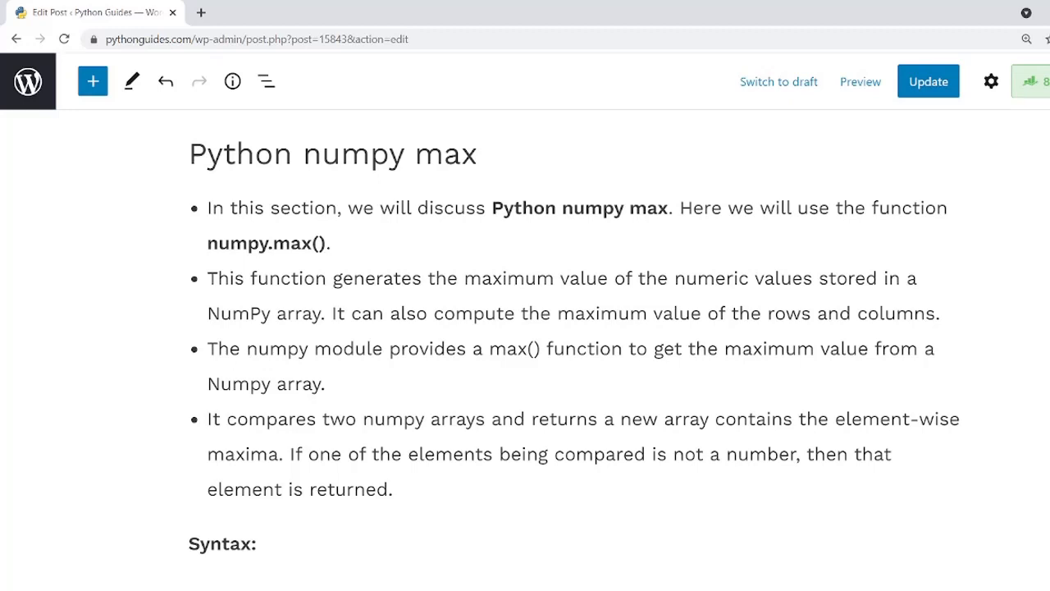
Reach the Syntax section and briefly highlight the numpy.maximum function name in its code block.
scroll("down", 3)
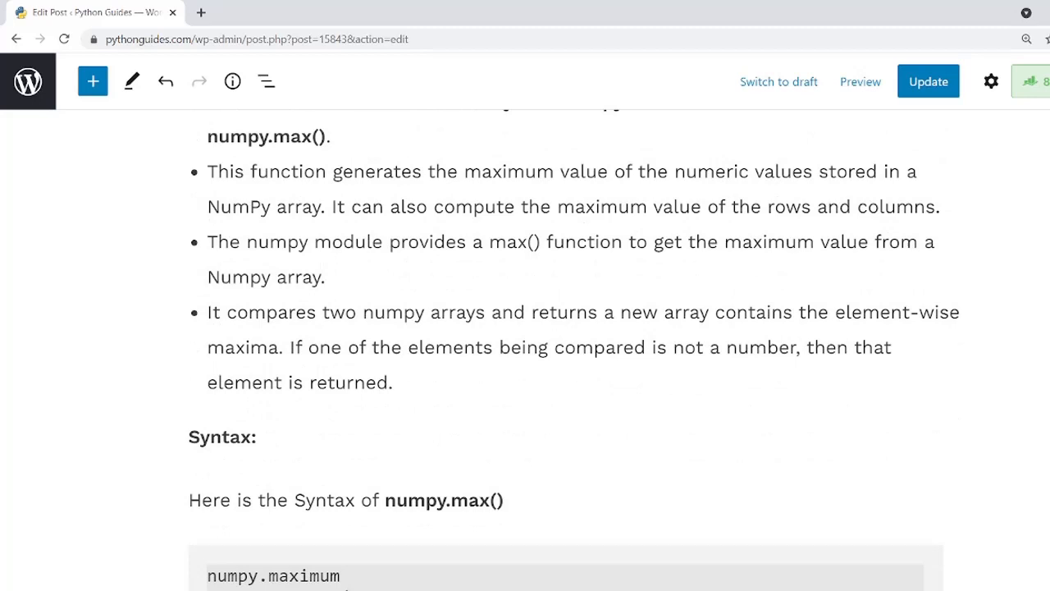
scroll("down", 3)
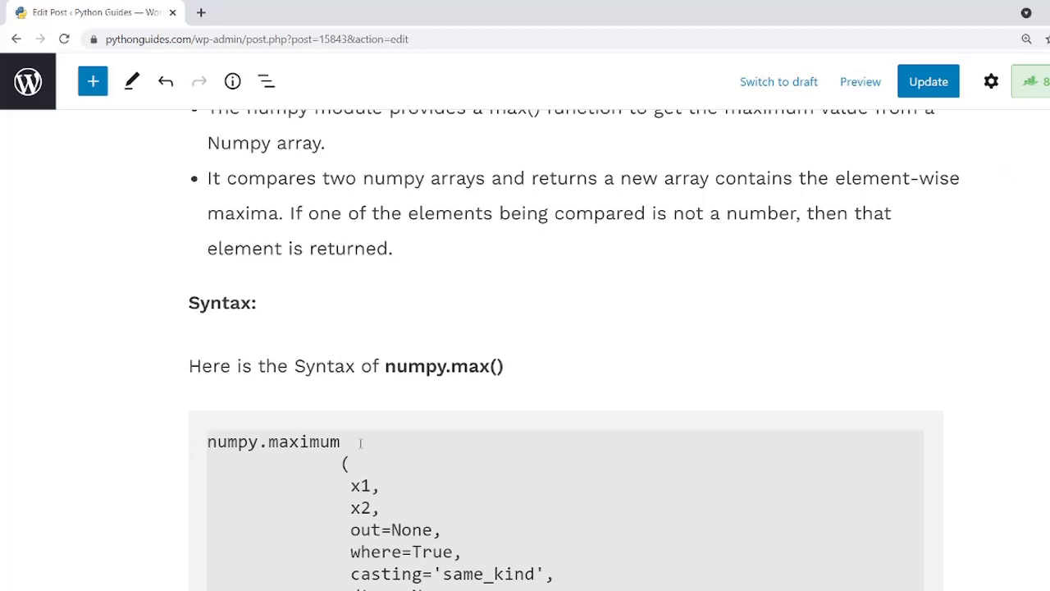
left_click_drag(227, 441, 342, 441)
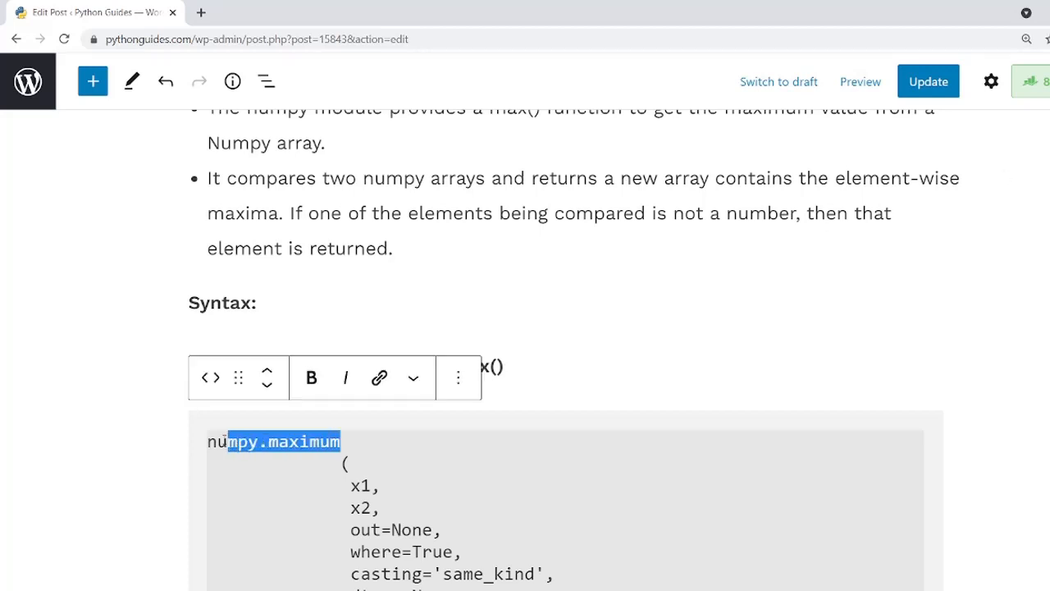
left_click(341, 441)
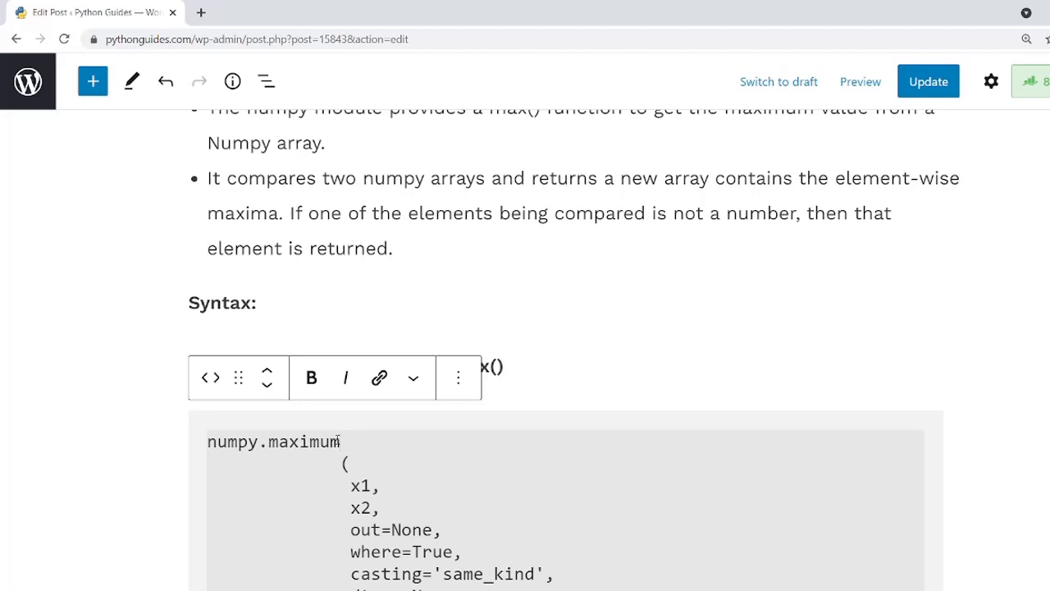
scroll("down", 3)
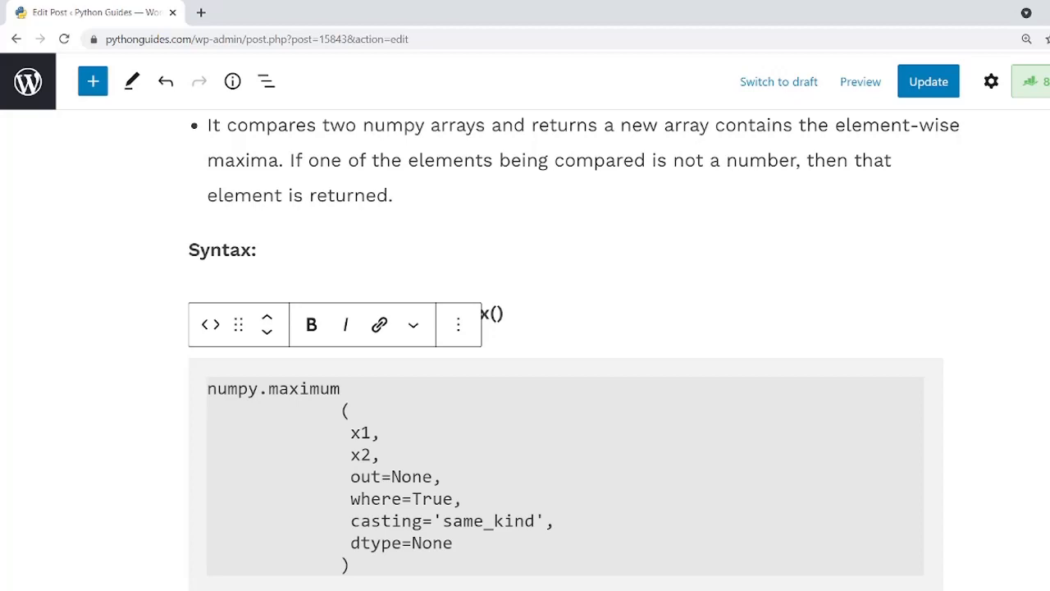
Bring the Example block calling np.maximum on two arrays into view.
scroll("down", 3)
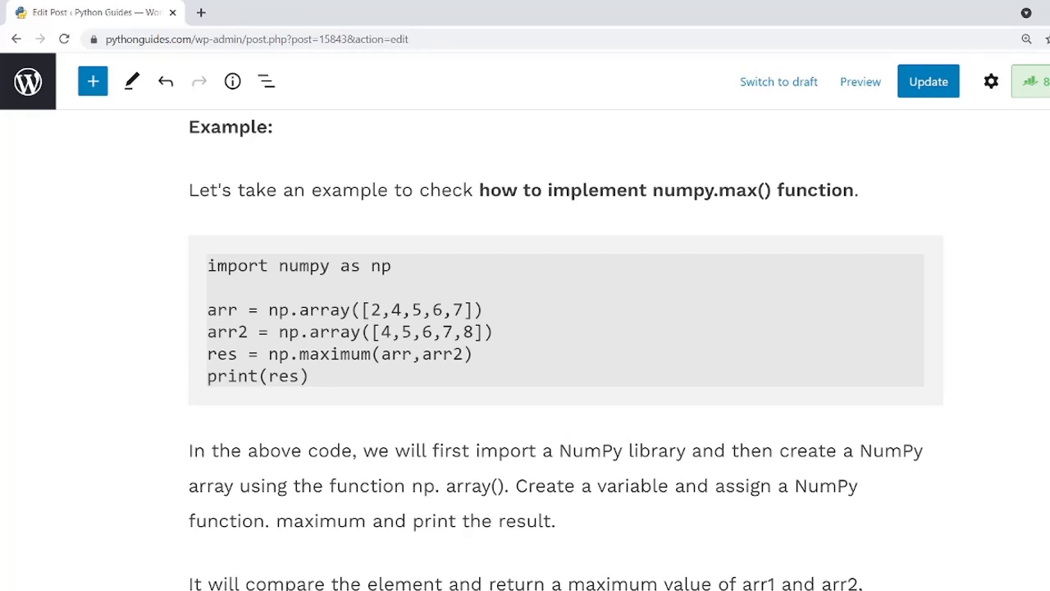
mouse_move(1034, 261)
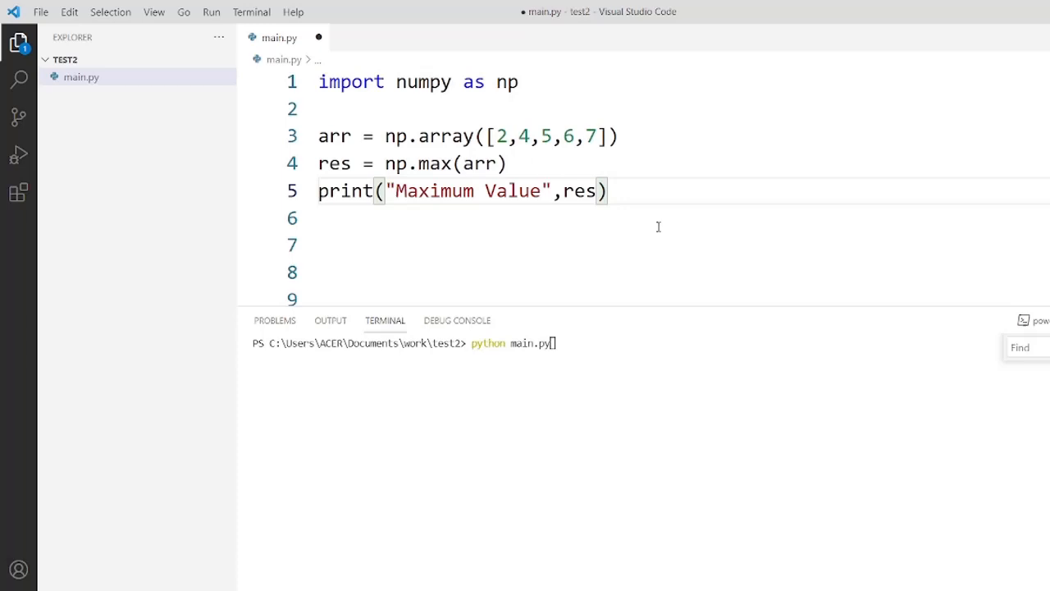
mouse_move(170, 48)
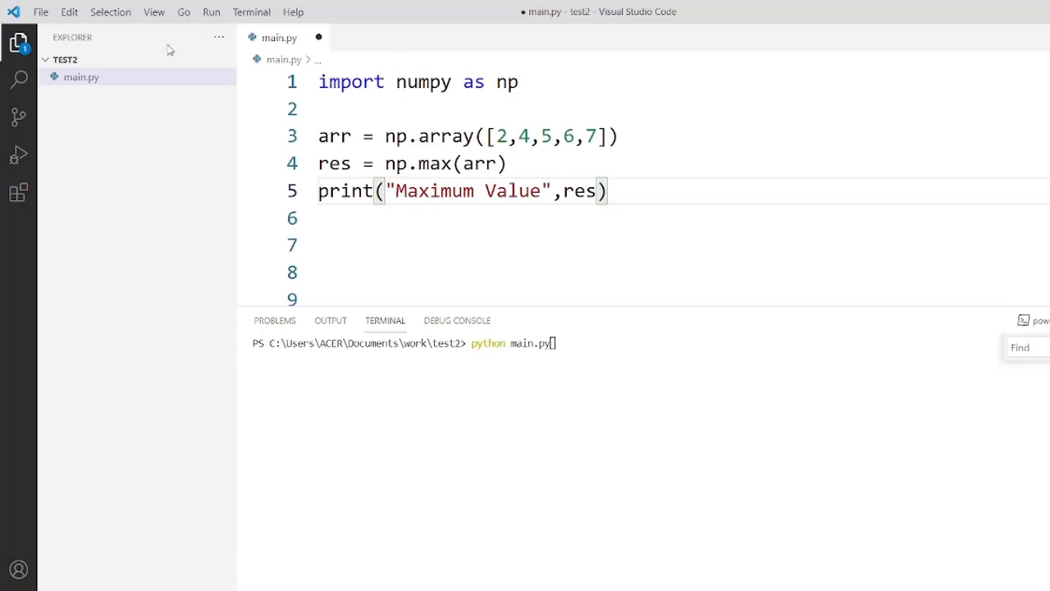
Save the np.max version of main.py and run 'python main.py' in the terminal.
left_click(39, 11)
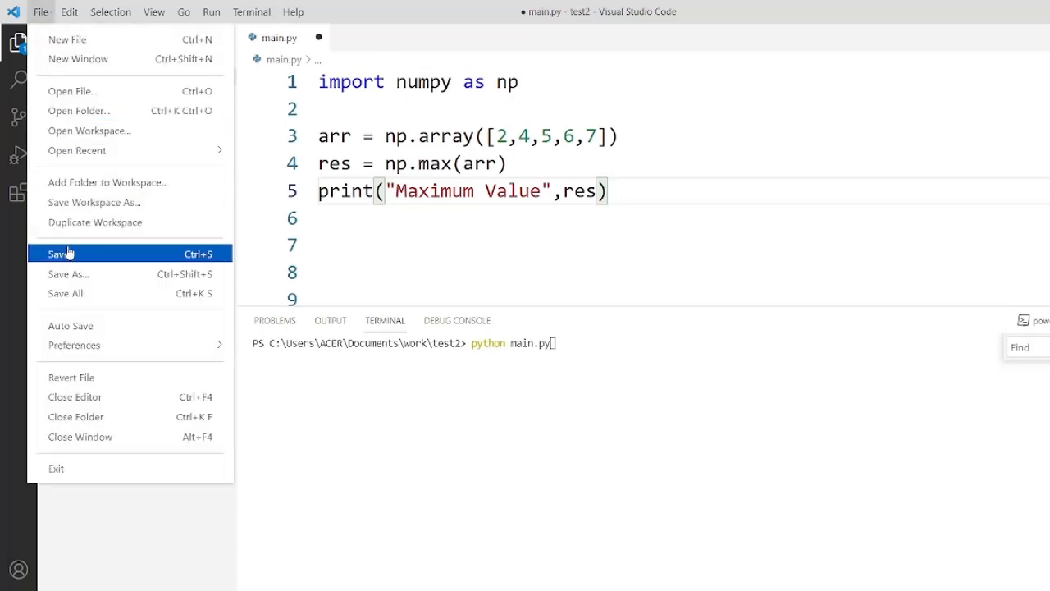
left_click(58, 252)
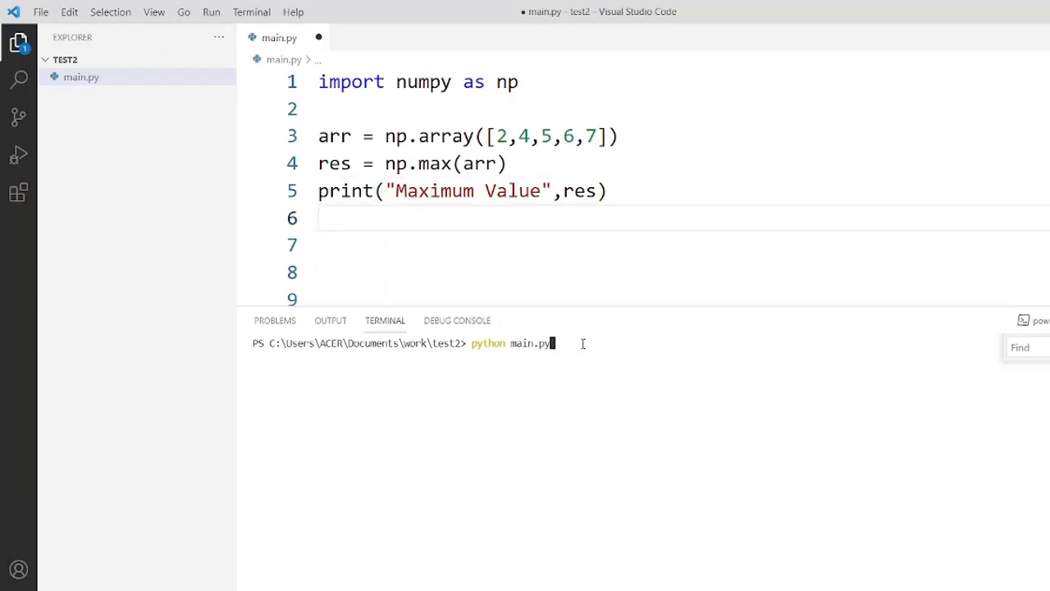
key("enter")
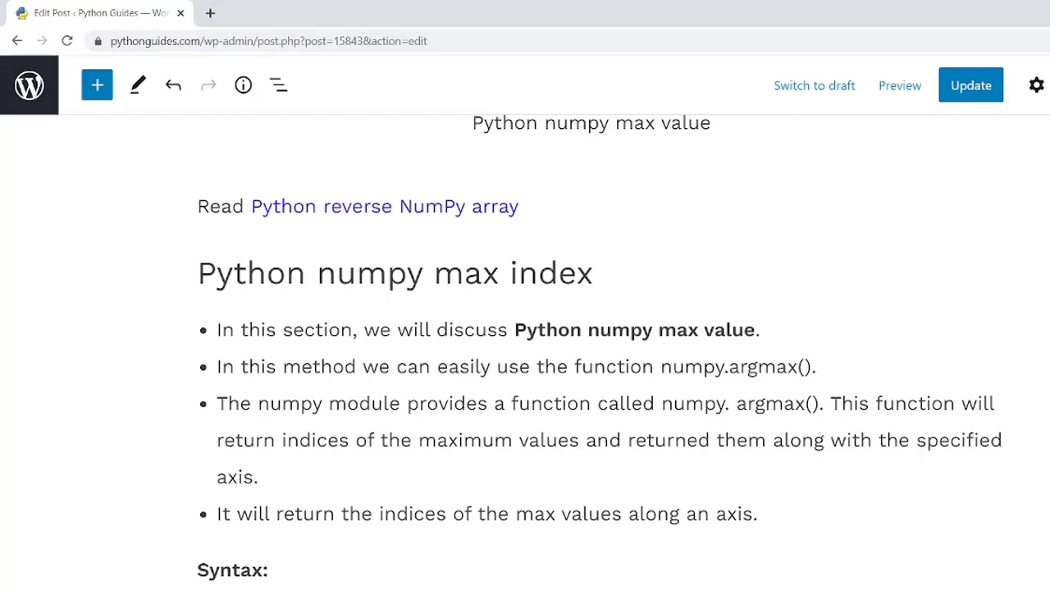
Select the randint and np.argmax example code in the max index section for copying into main.py.
scroll("down", 3)
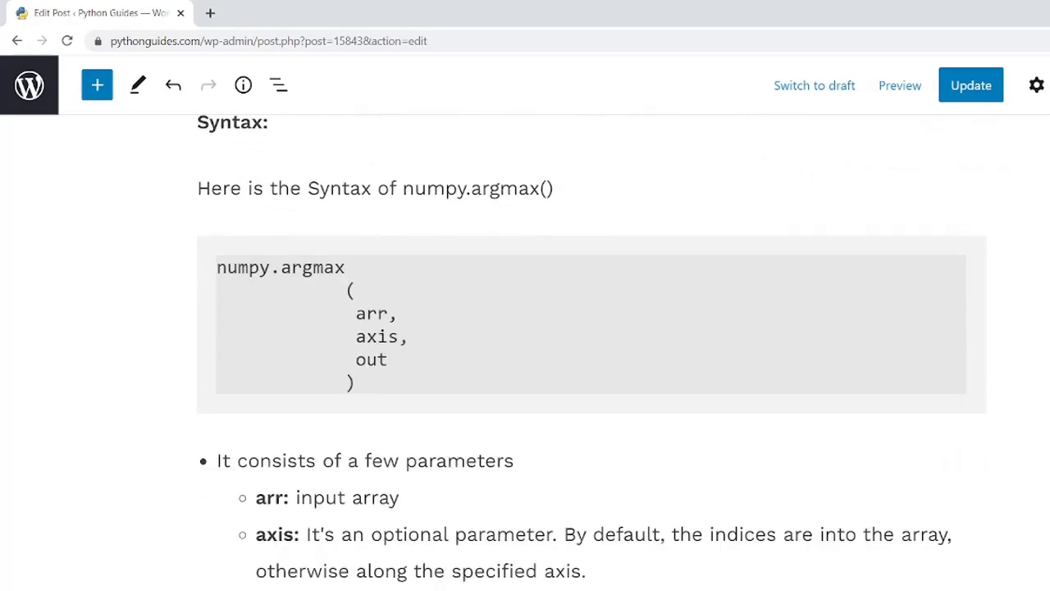
scroll("down", 3)
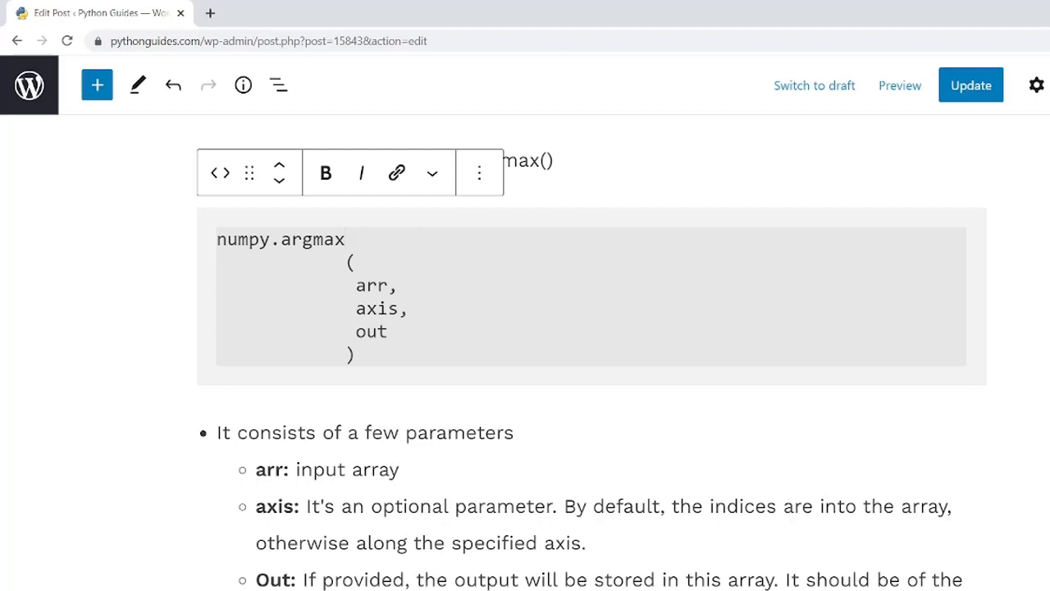
scroll("down", 3)
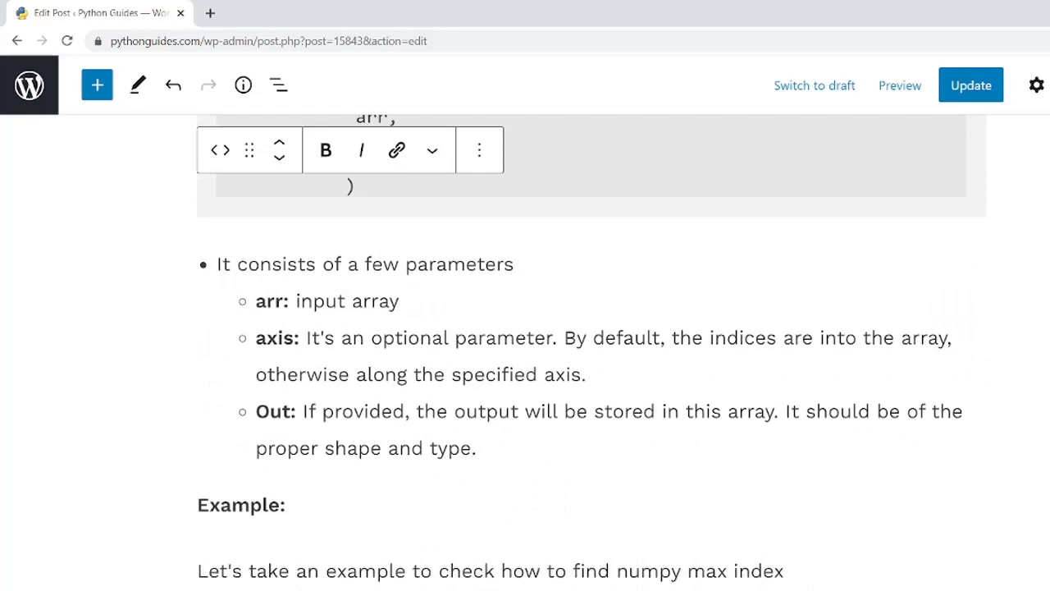
scroll("down", 3)
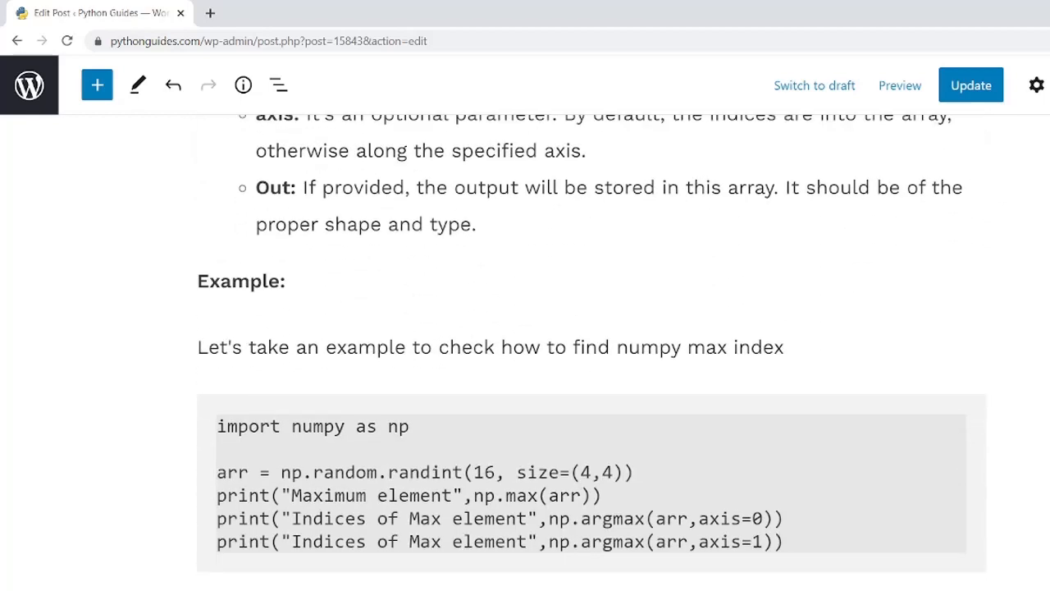
scroll("down", 3)
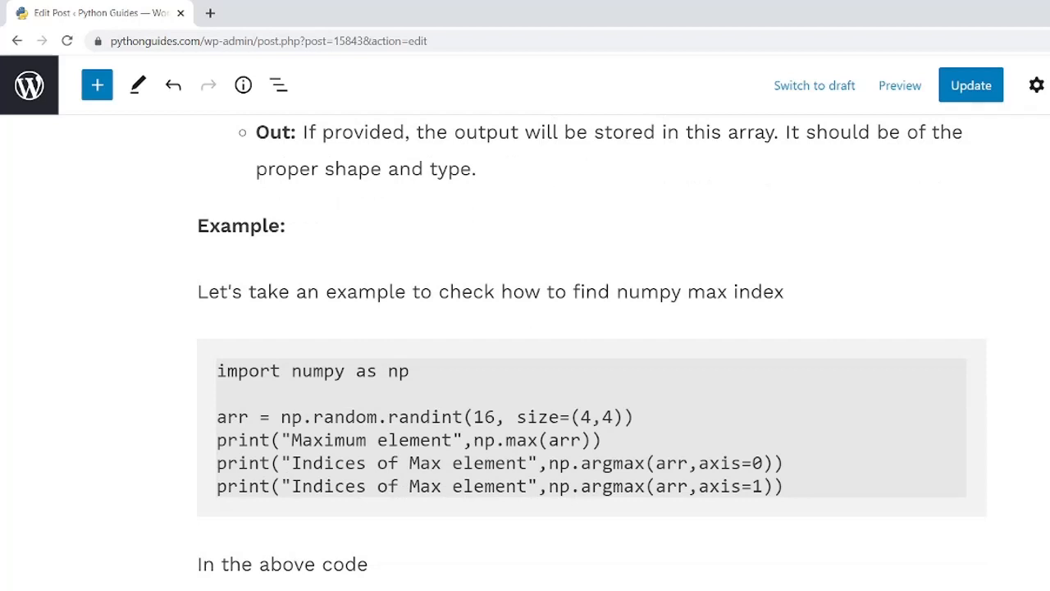
left_click_drag(279, 371, 785, 486)
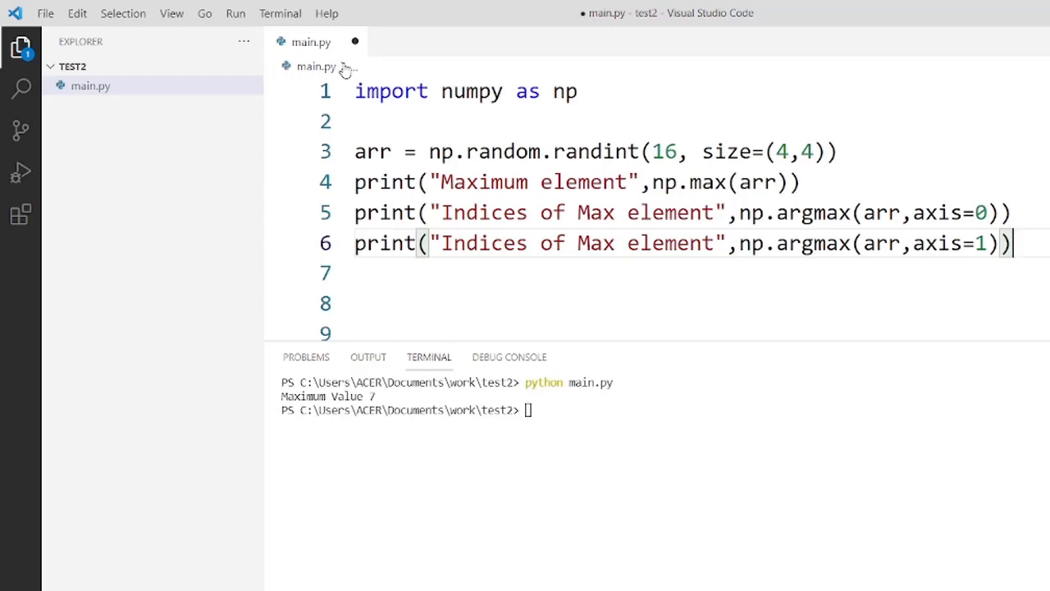
Save the argmax version of main.py and enter 'python main.py' at the cleared terminal prompt.
left_click(46, 13)
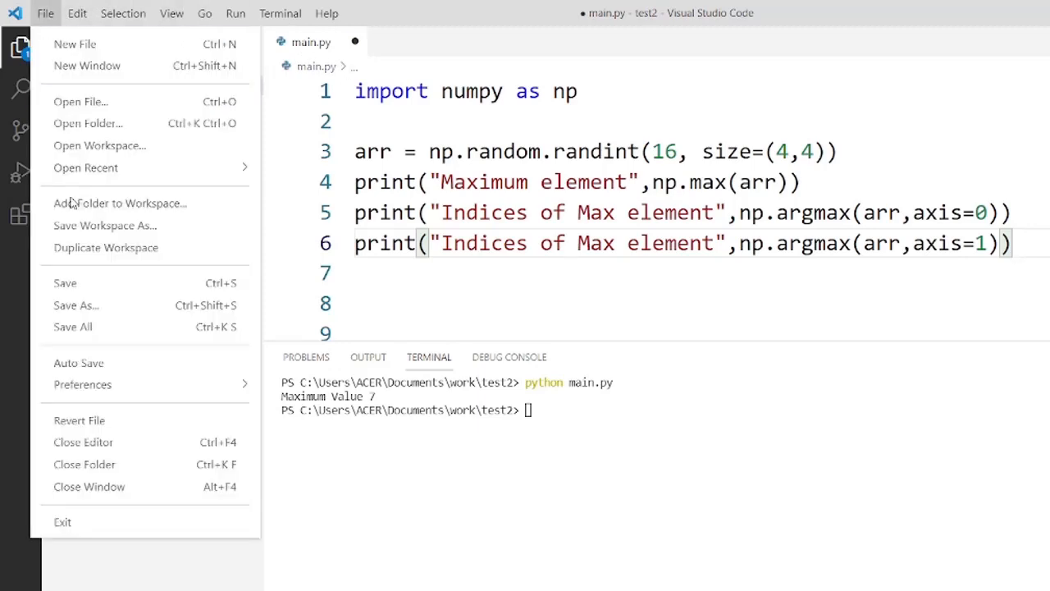
left_click(46, 13)
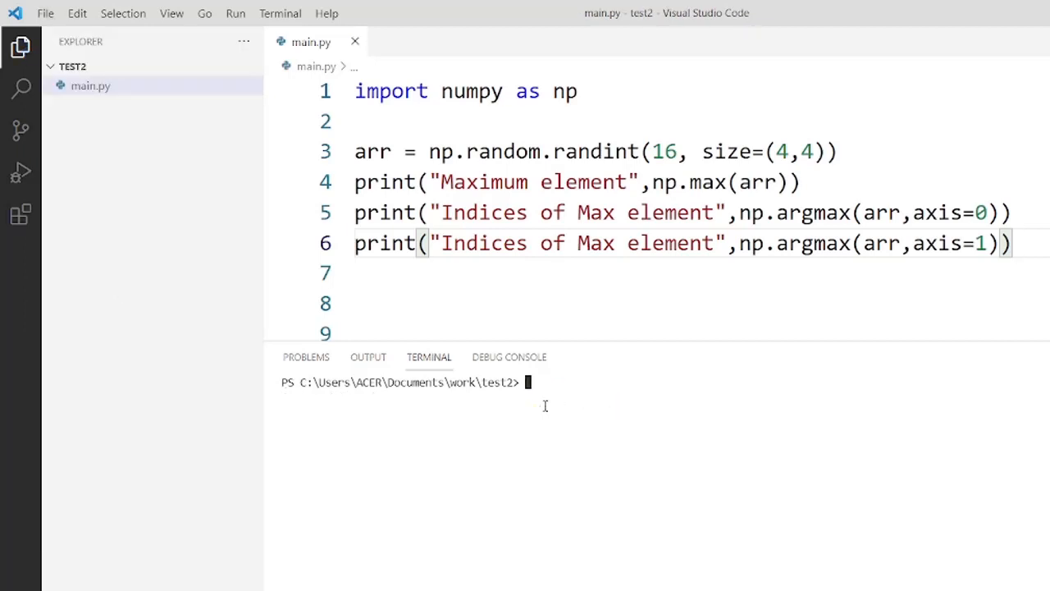
type("python main.py")
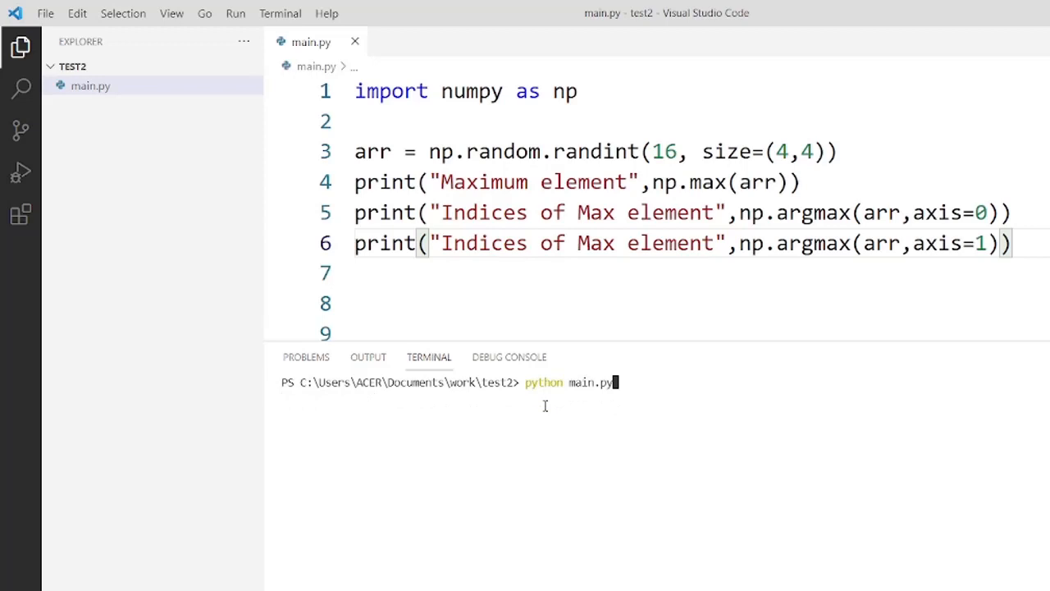